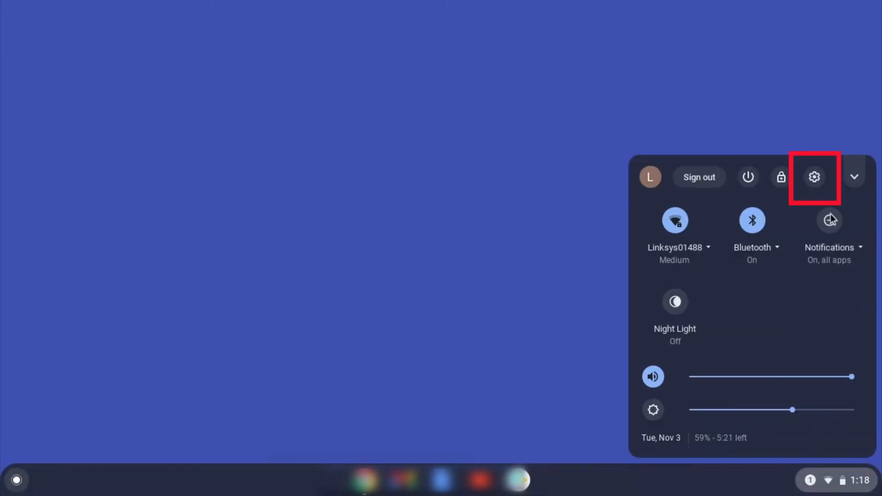
Step: Open Settings from quick settings and show the Printing section under Advanced
click(814, 177)
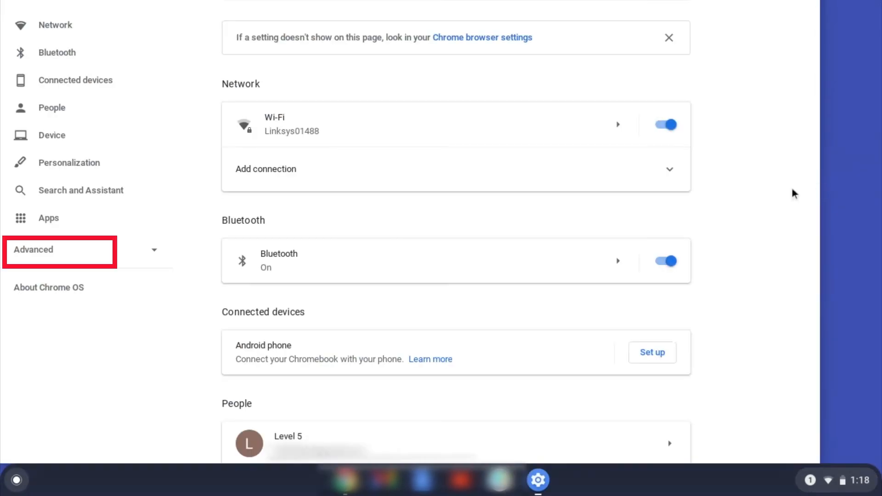
click(59, 250)
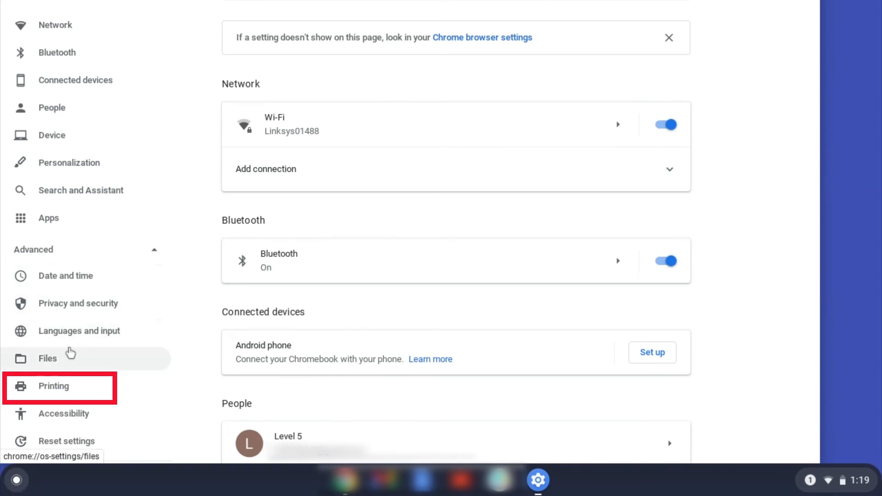
click(53, 386)
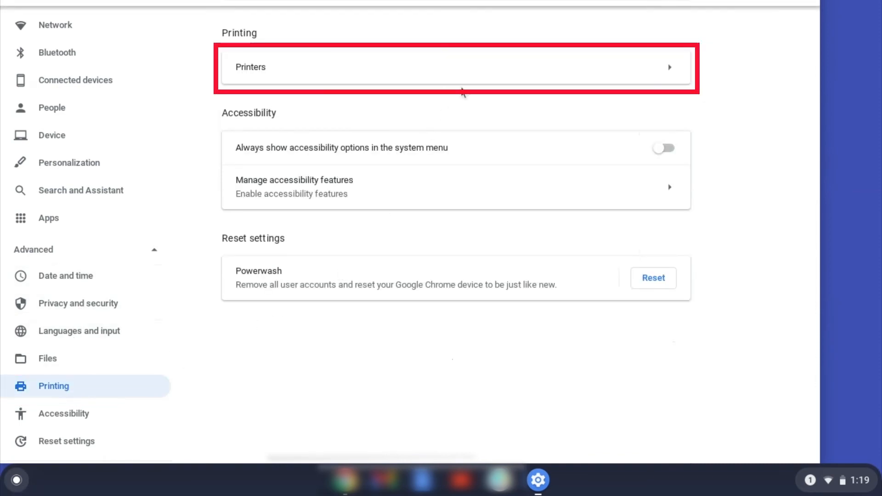
Step: Save the detected Brother HL-L3210CW series printer from the Printers page
click(455, 67)
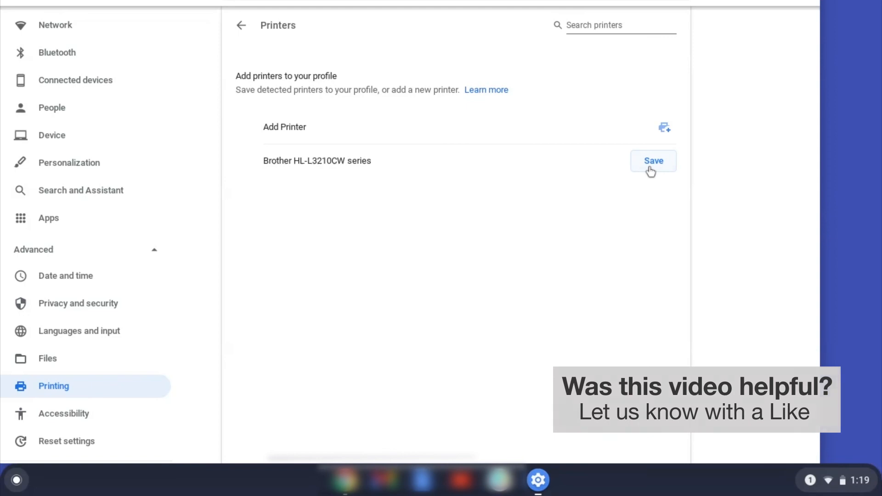
click(652, 161)
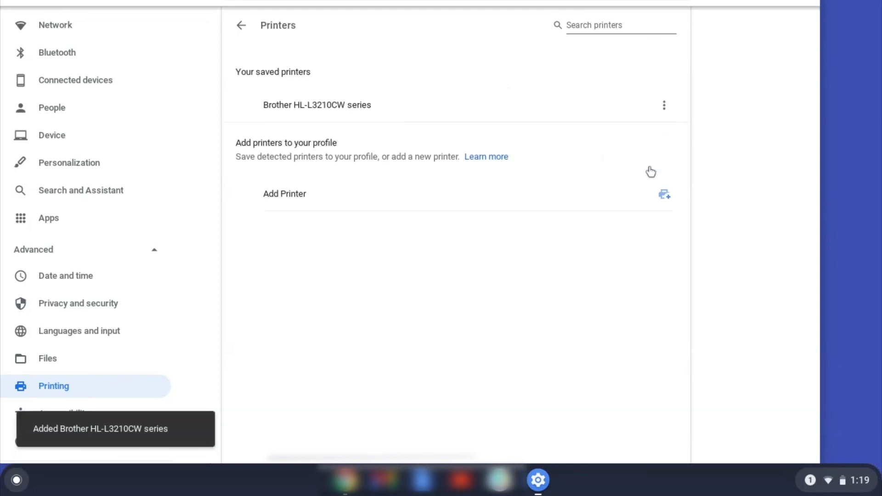